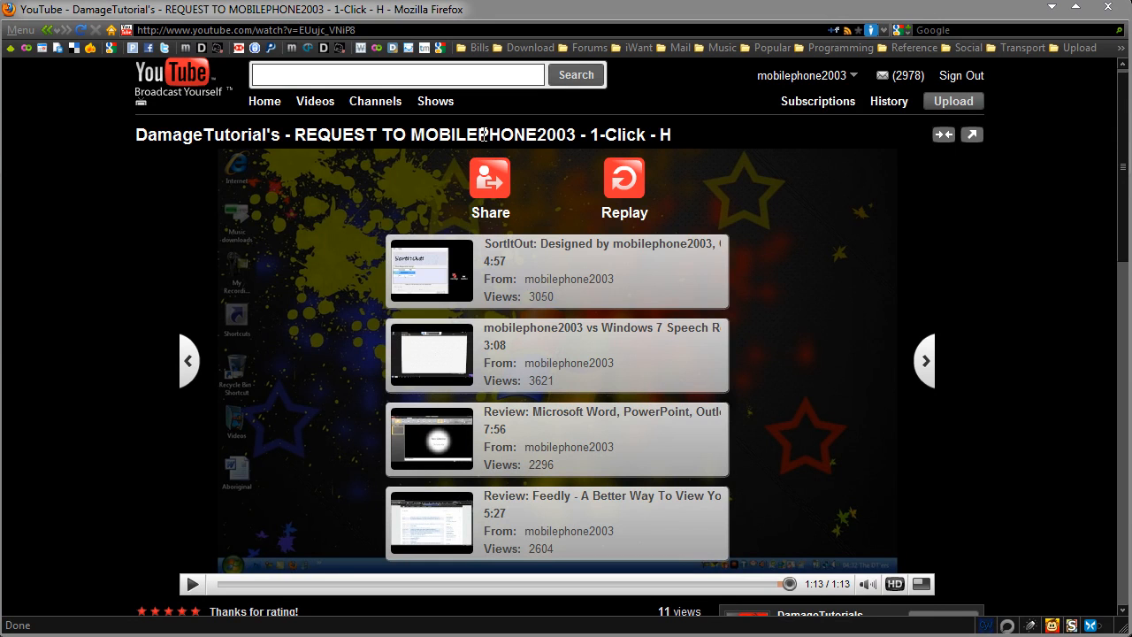
pyautogui.moveTo(686, 145)
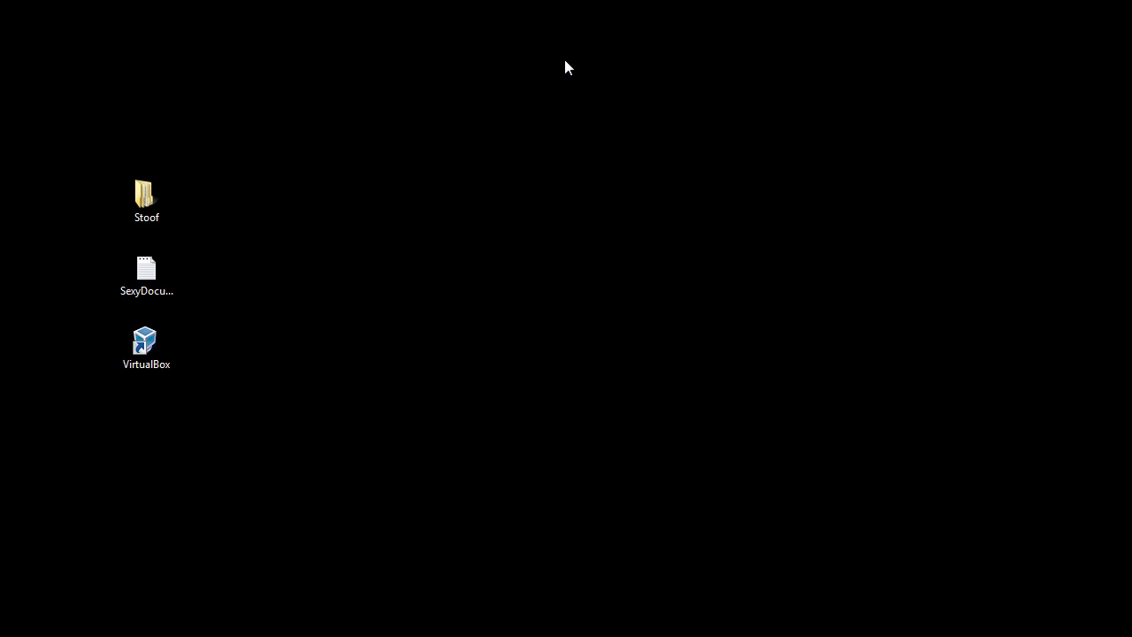
# - Select the Stoof folder on the desktop before heading to the Computer view
pyautogui.click(145, 202)
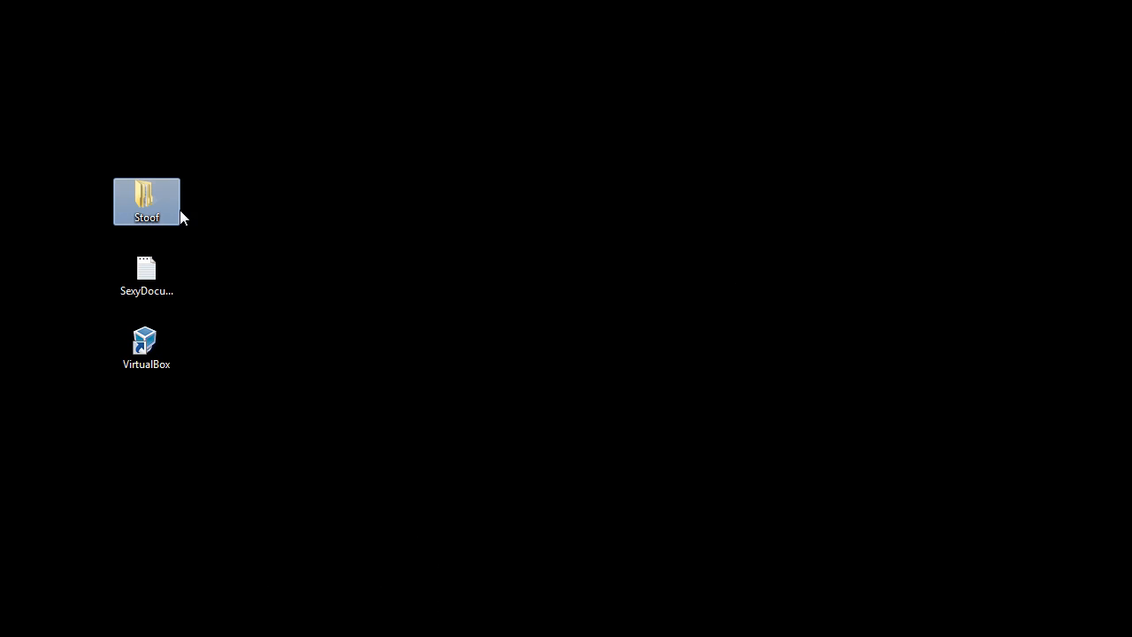
pyautogui.moveTo(246, 285)
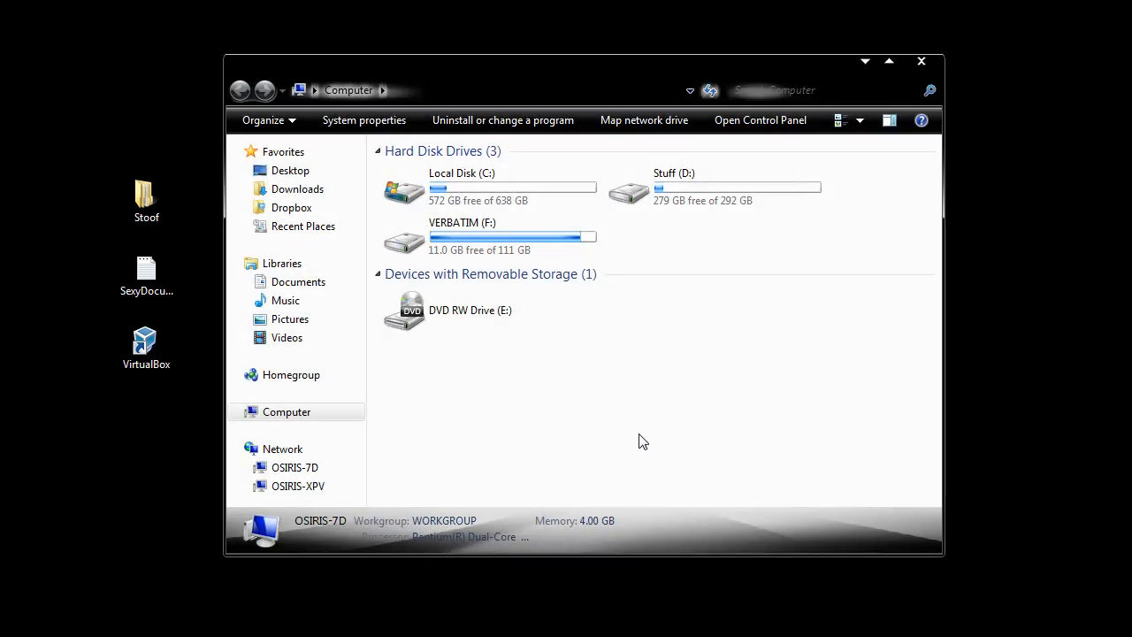
# - Reach the Folder Options dialog from the Tools menu of the Computer window
pyautogui.click(347, 116)
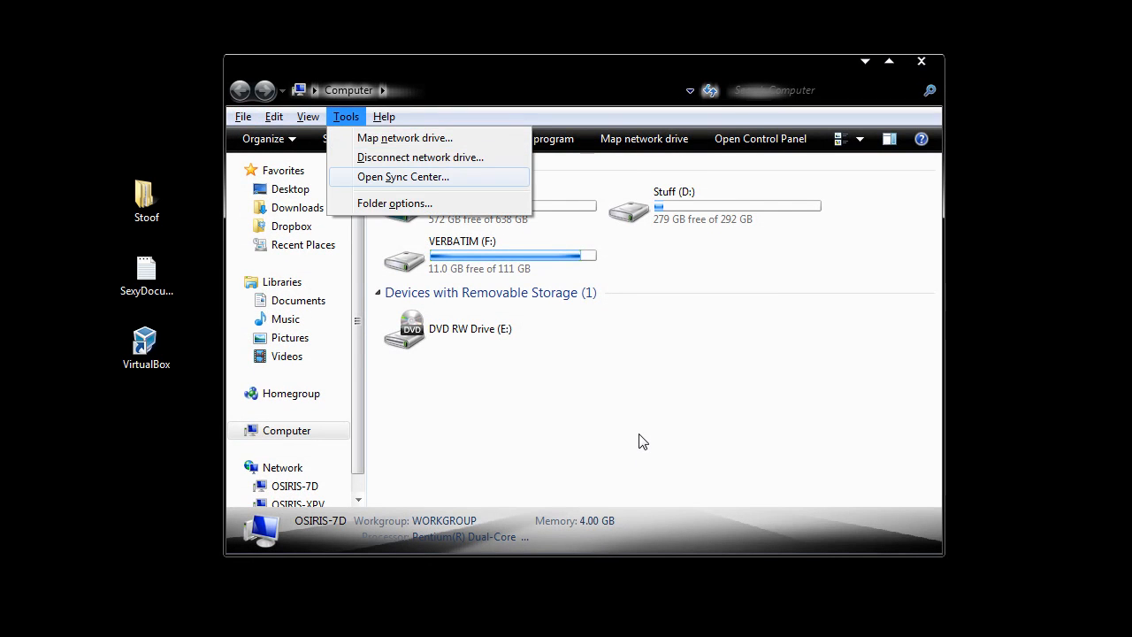
pyautogui.click(394, 201)
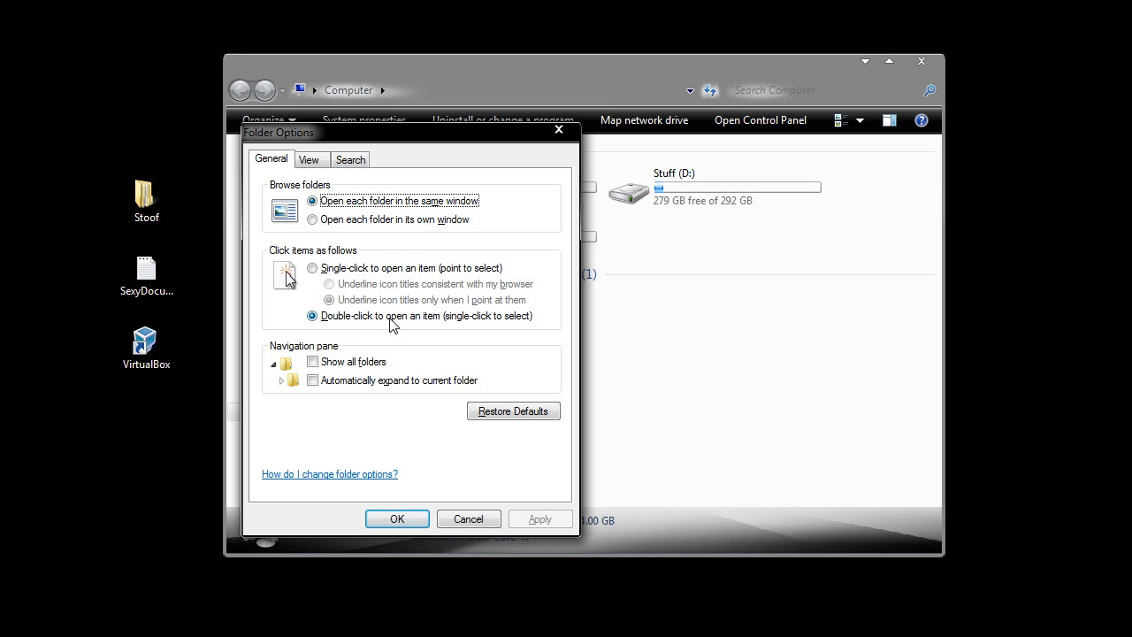
# - Enable single-click to open items with icon titles underlined only on hover, and apply
pyautogui.click(312, 269)
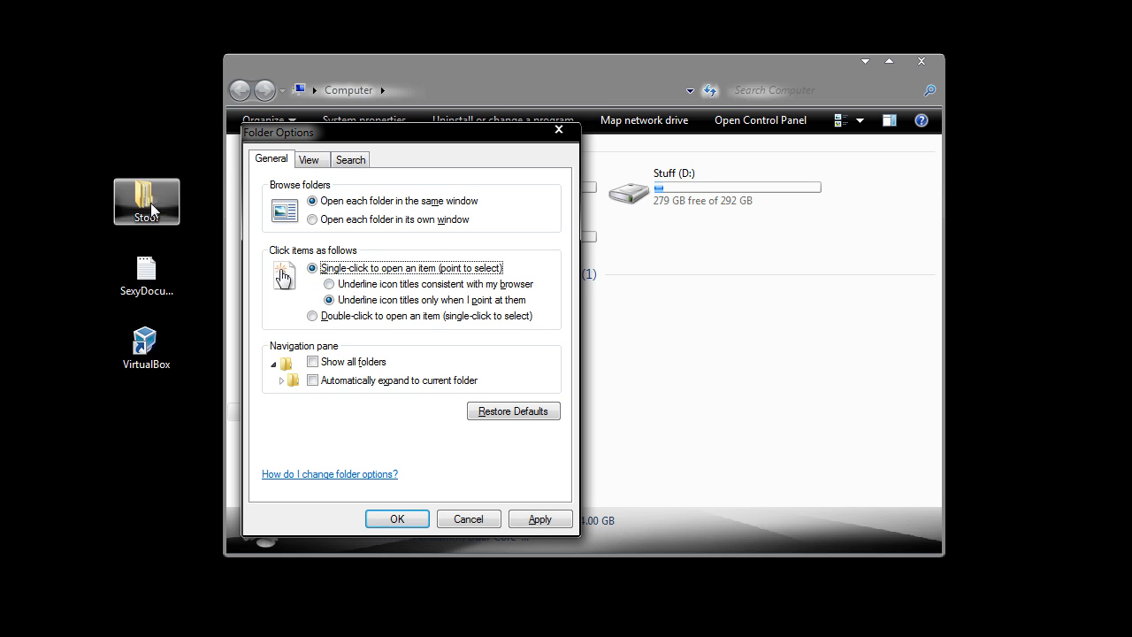
pyautogui.click(145, 276)
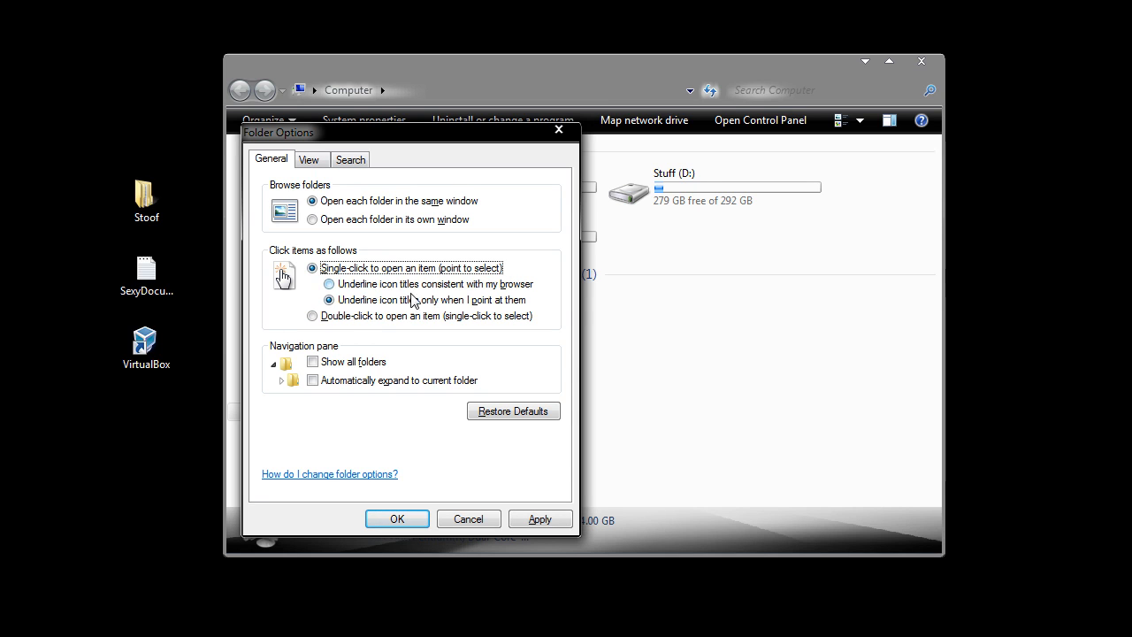
pyautogui.click(328, 298)
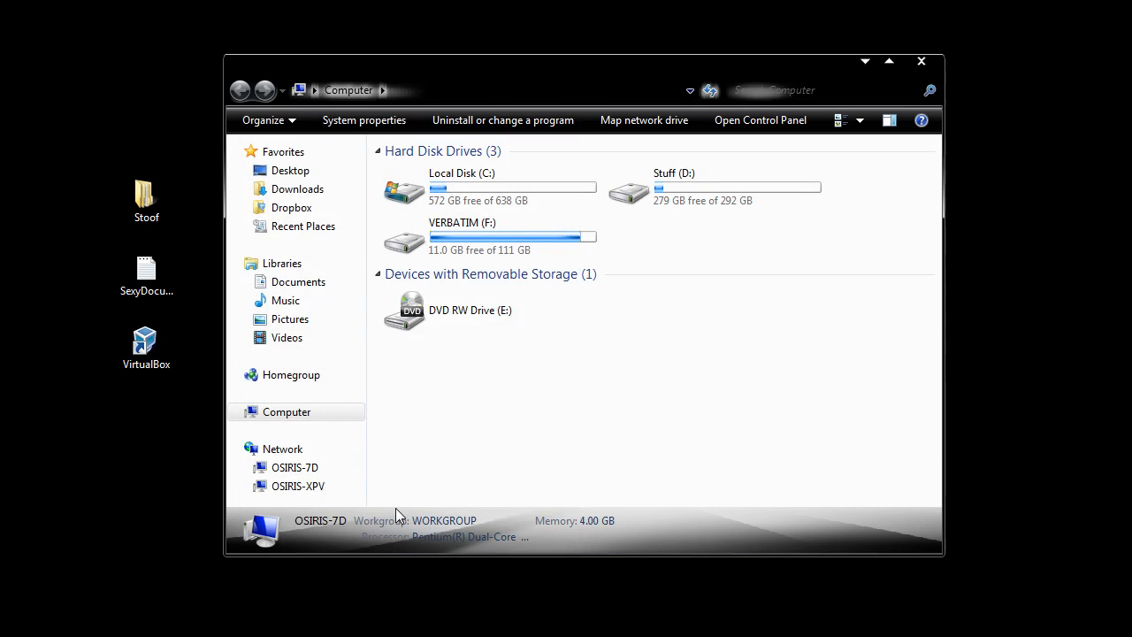
pyautogui.moveTo(150, 239)
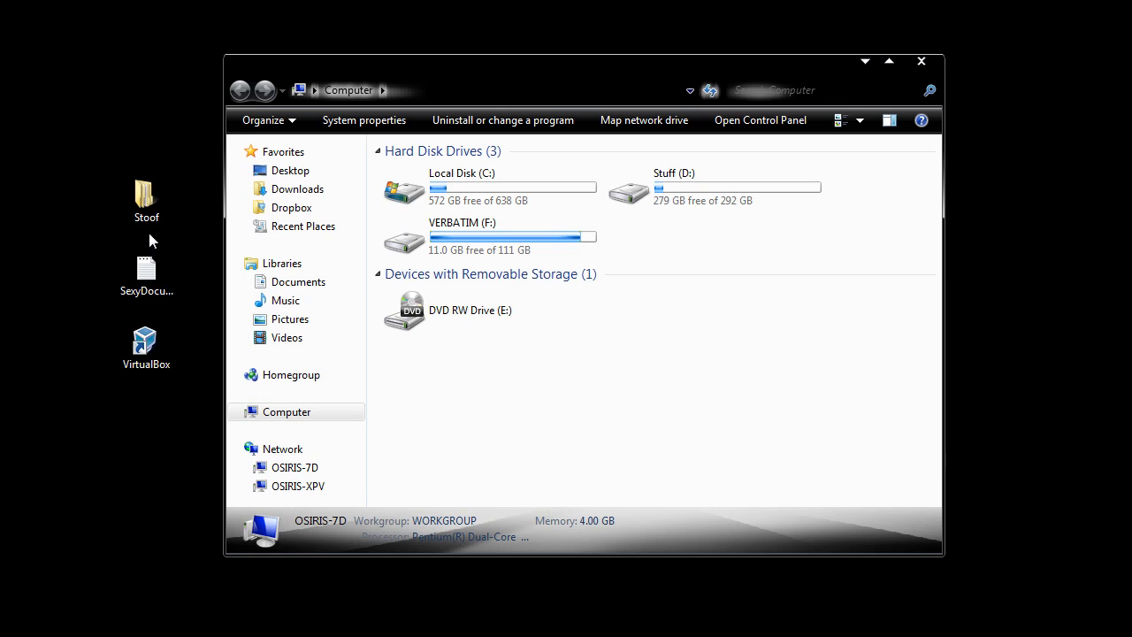
# - Browse into Stoof, then Stoof Within Stoof, and close the window back to the desktop
pyautogui.doubleClick(145, 195)
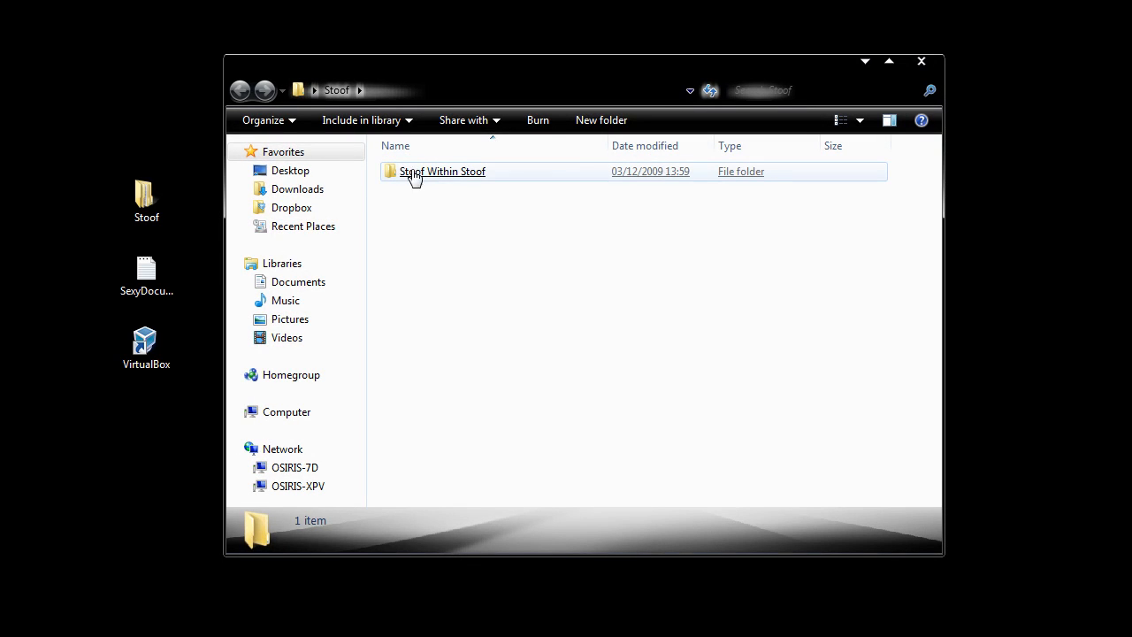
pyautogui.doubleClick(442, 170)
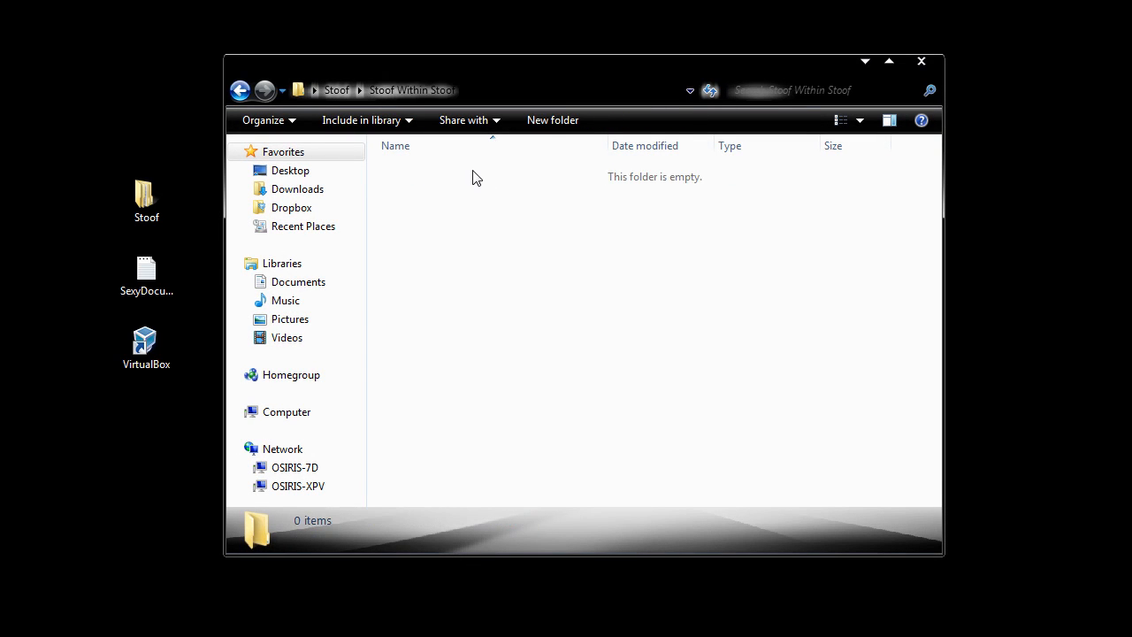
pyautogui.click(920, 60)
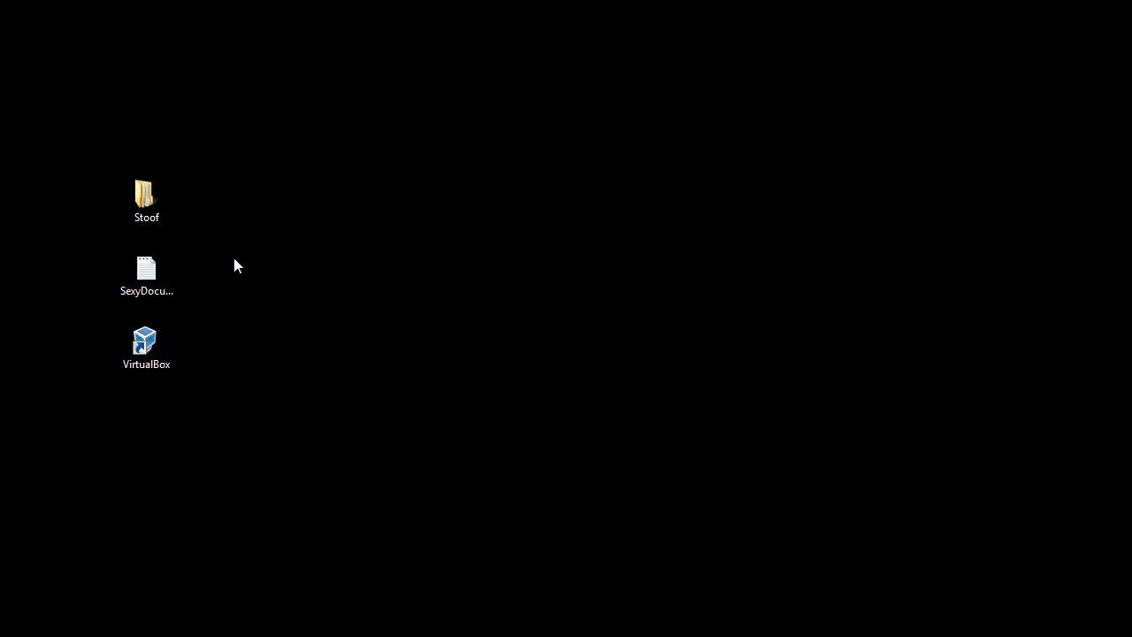
pyautogui.doubleClick(145, 269)
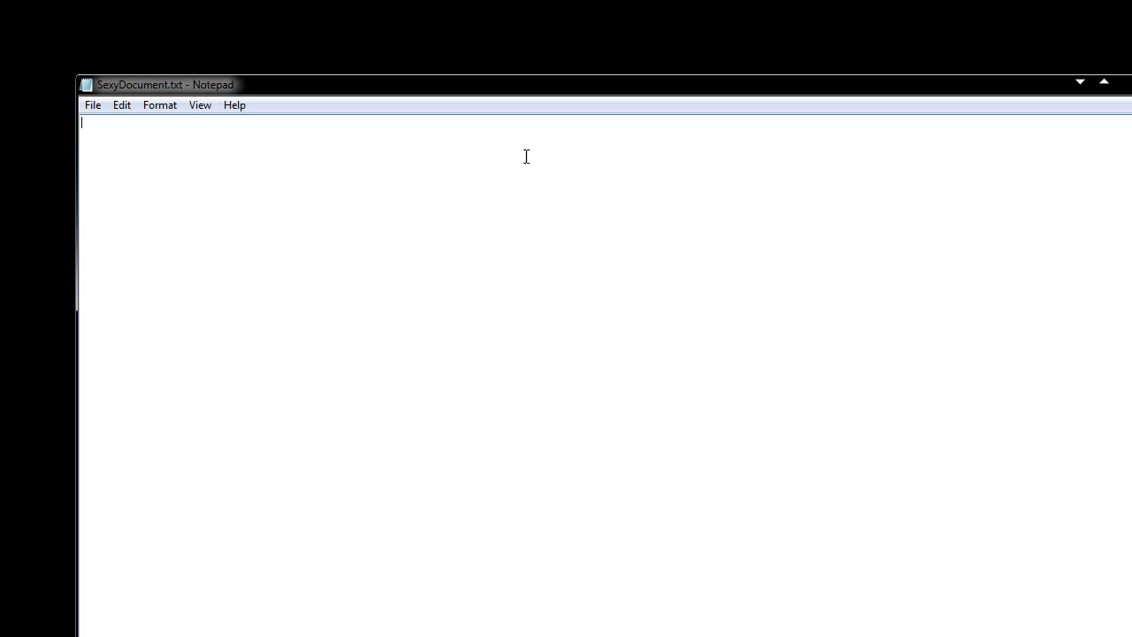
pyautogui.click(1079, 81)
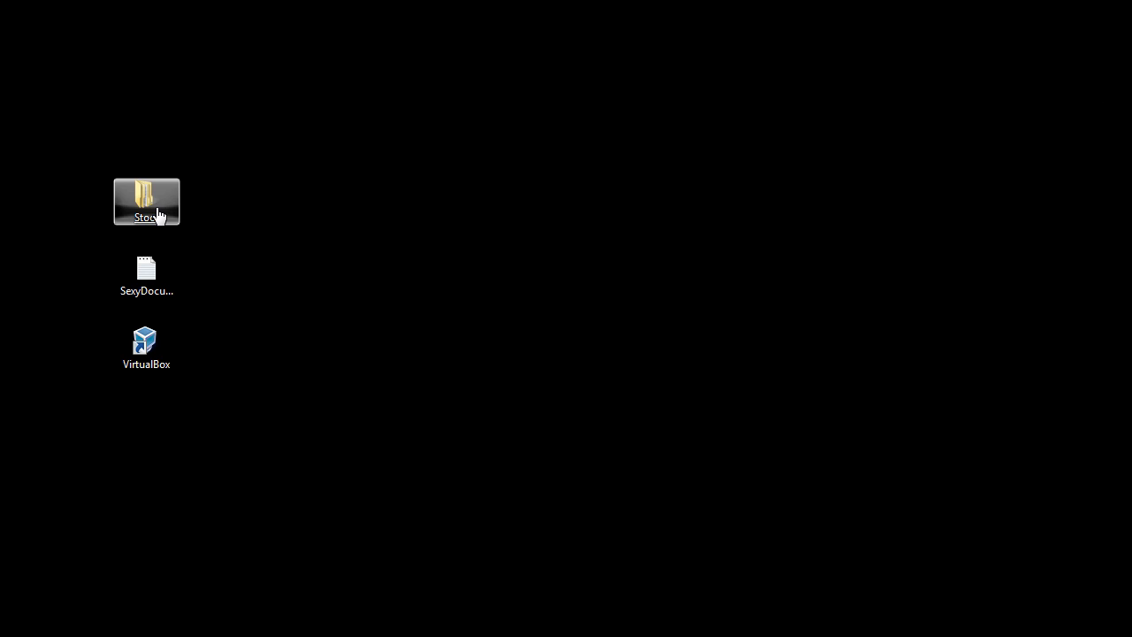
pyautogui.doubleClick(145, 201)
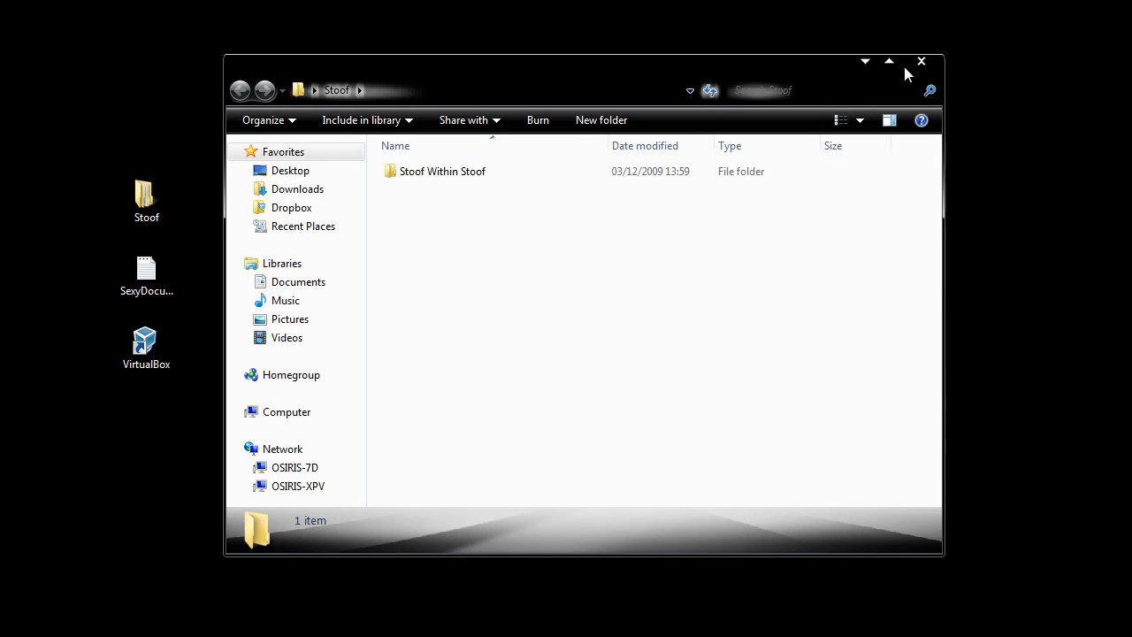
pyautogui.click(919, 60)
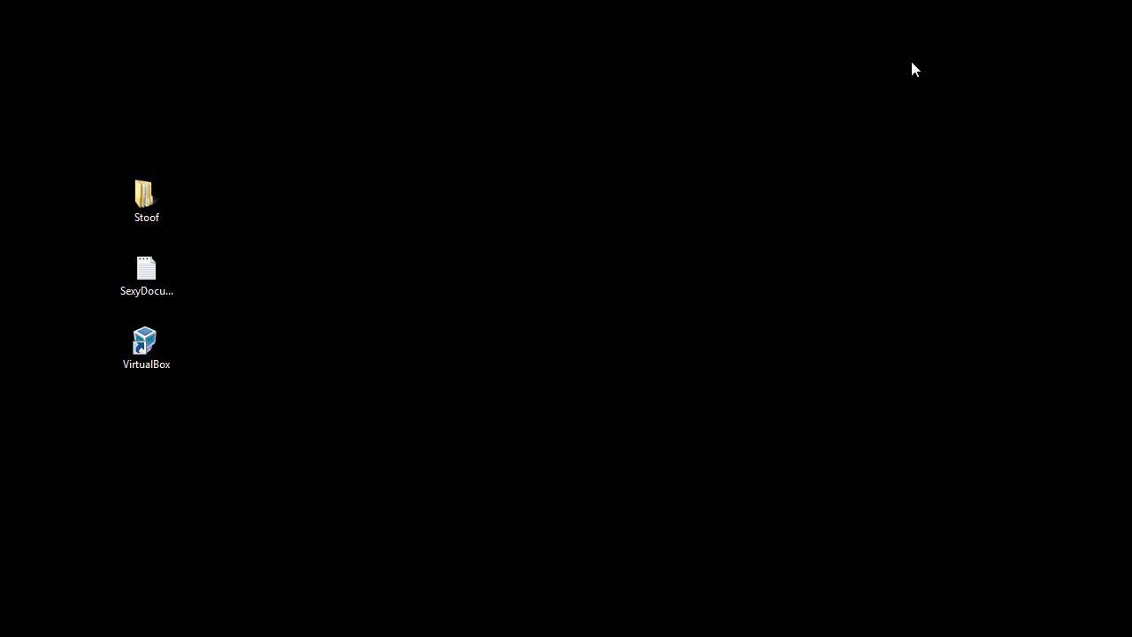